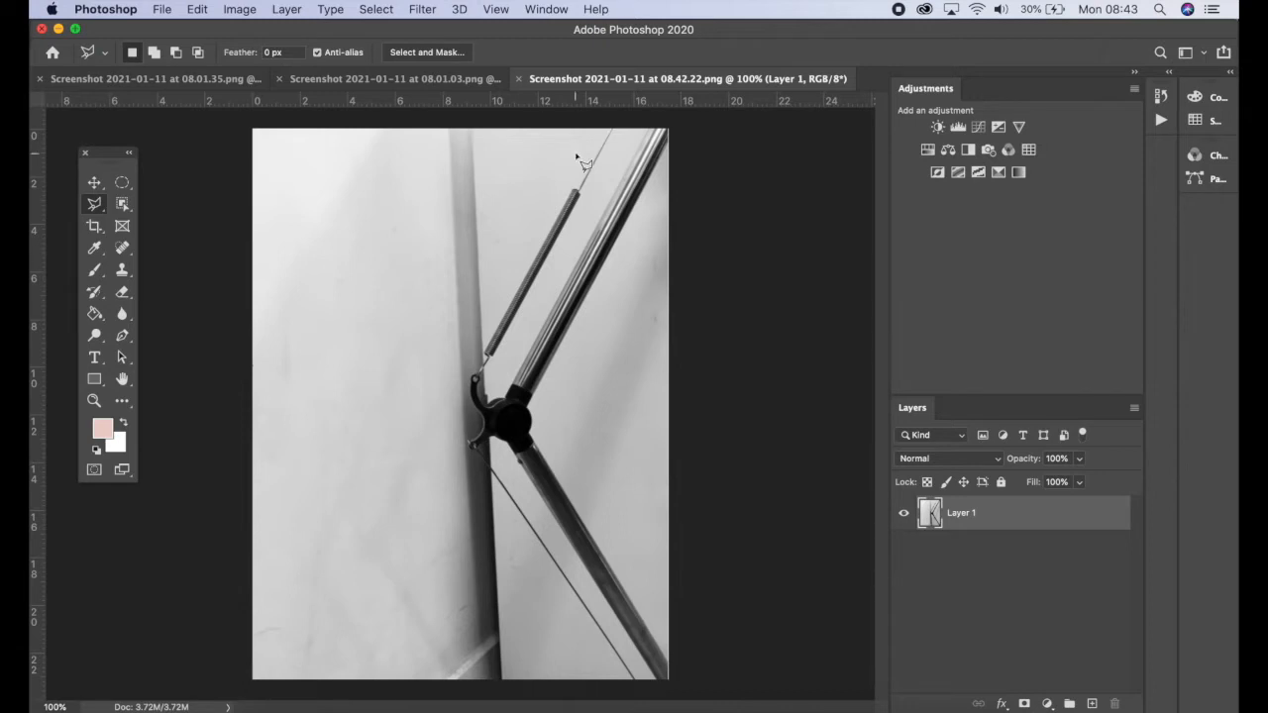
mouse_move(495, 604)
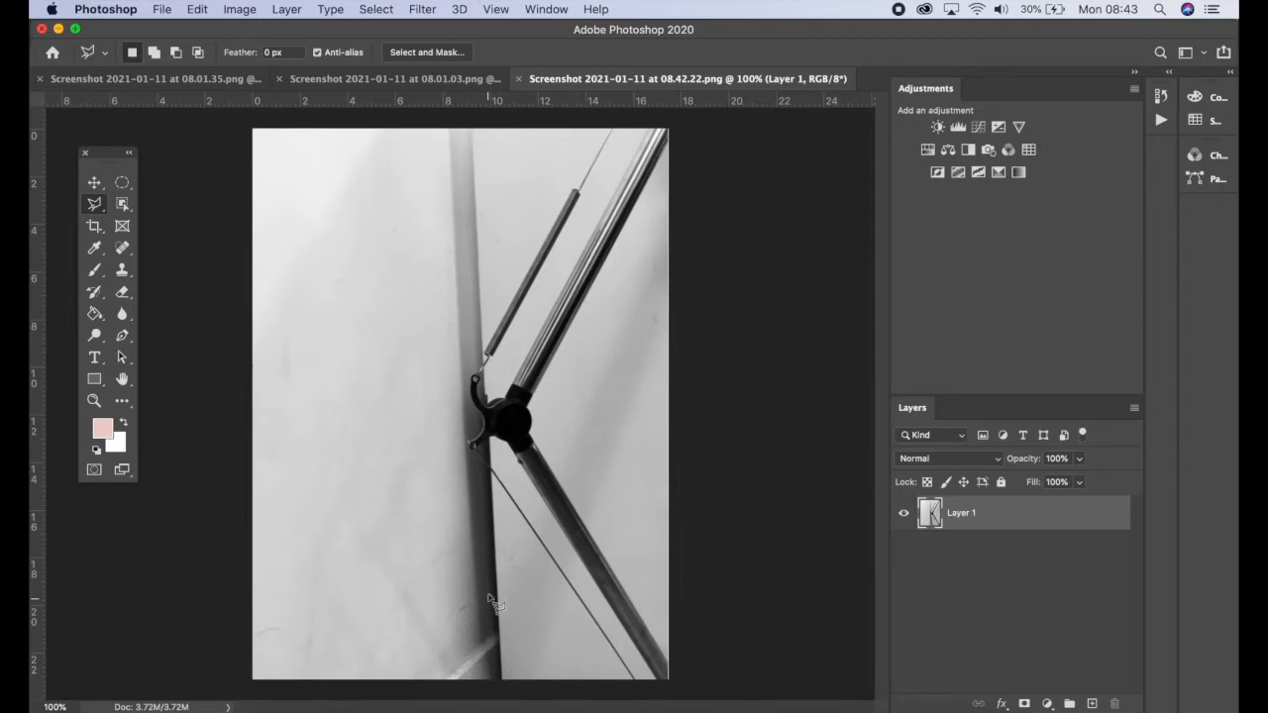
mouse_move(516, 243)
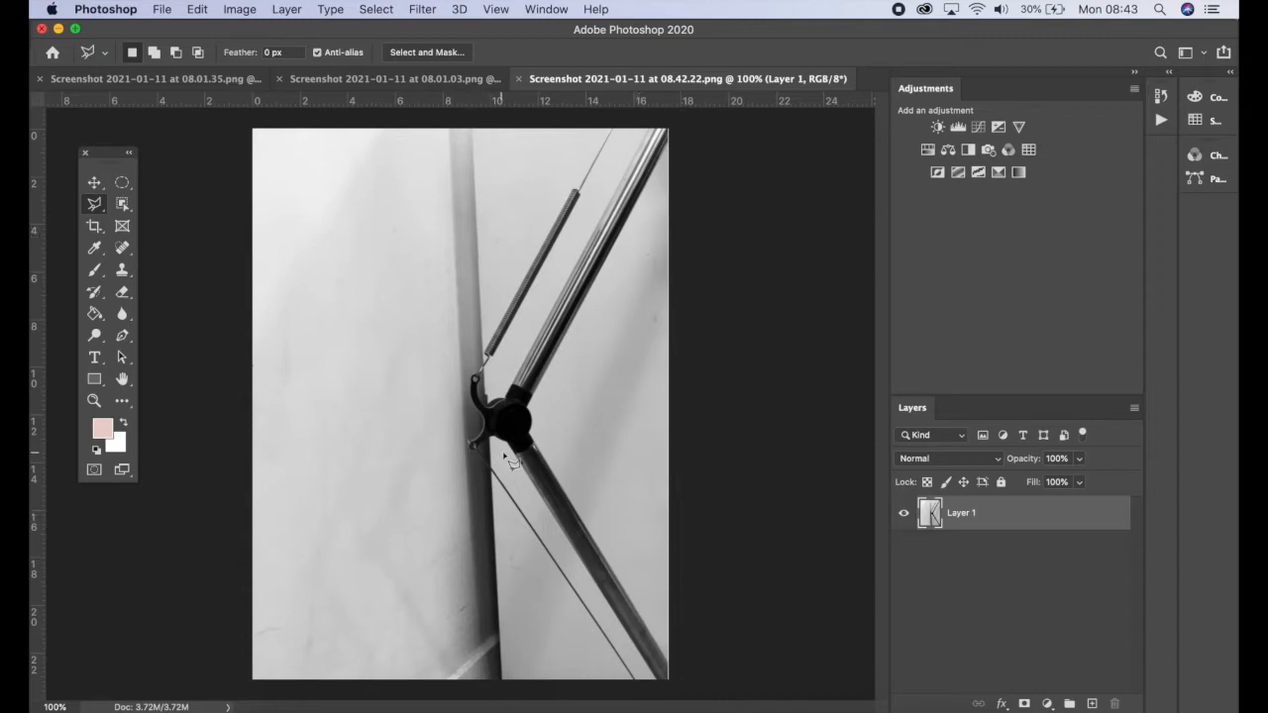
mouse_move(441, 302)
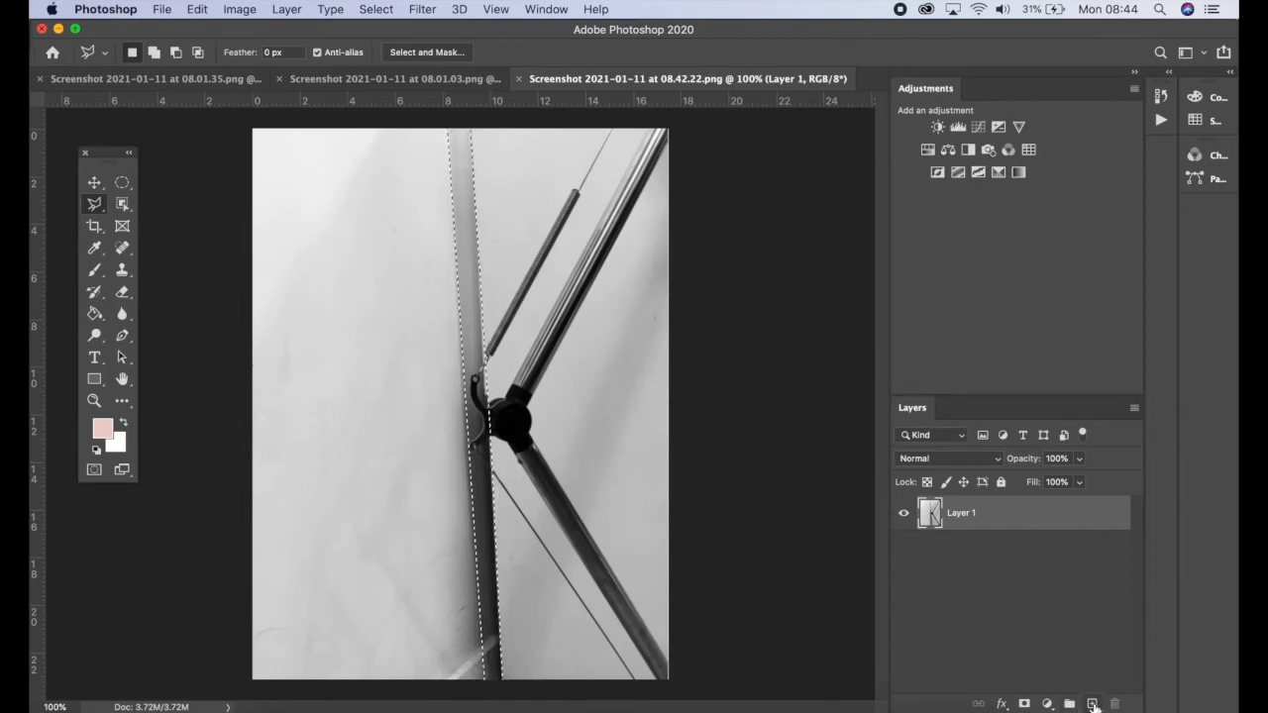
Step: Add a new empty layer to hold the red colour
left_click(1093, 703)
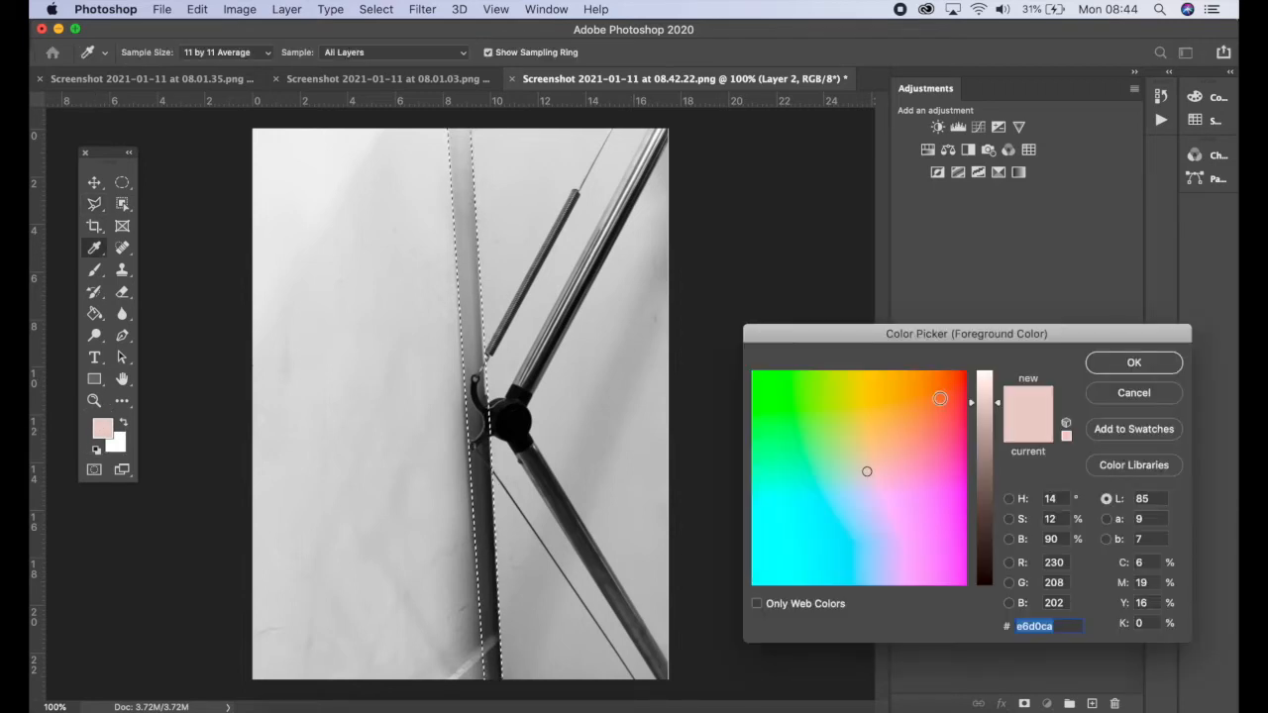
Step: Set the foreground colour to a bright red in the Color Picker
left_click(983, 367)
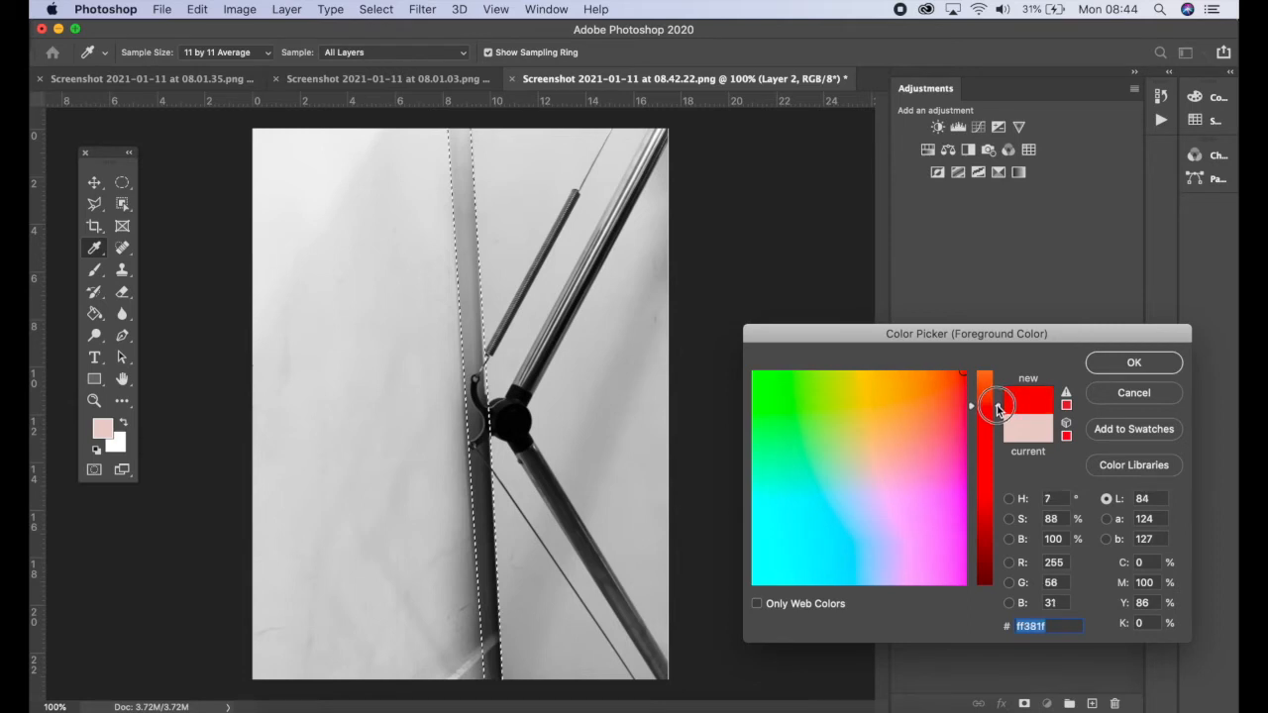
left_click(1133, 362)
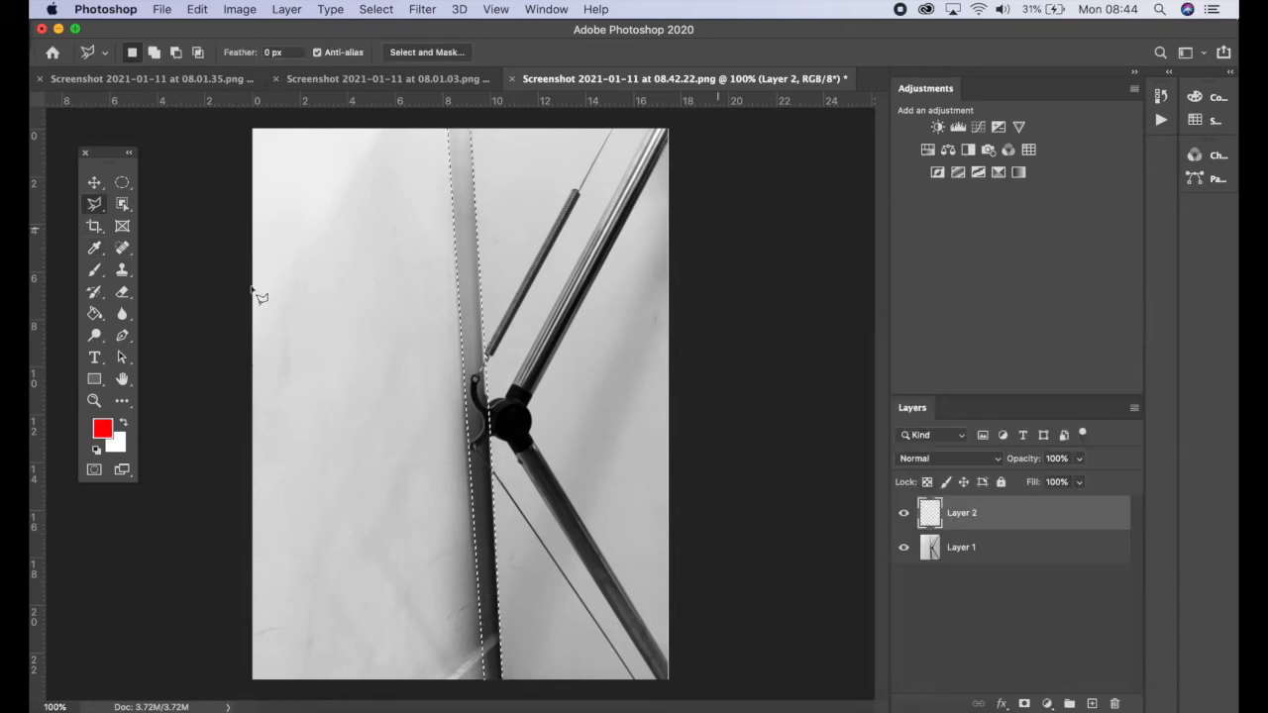
mouse_move(94, 314)
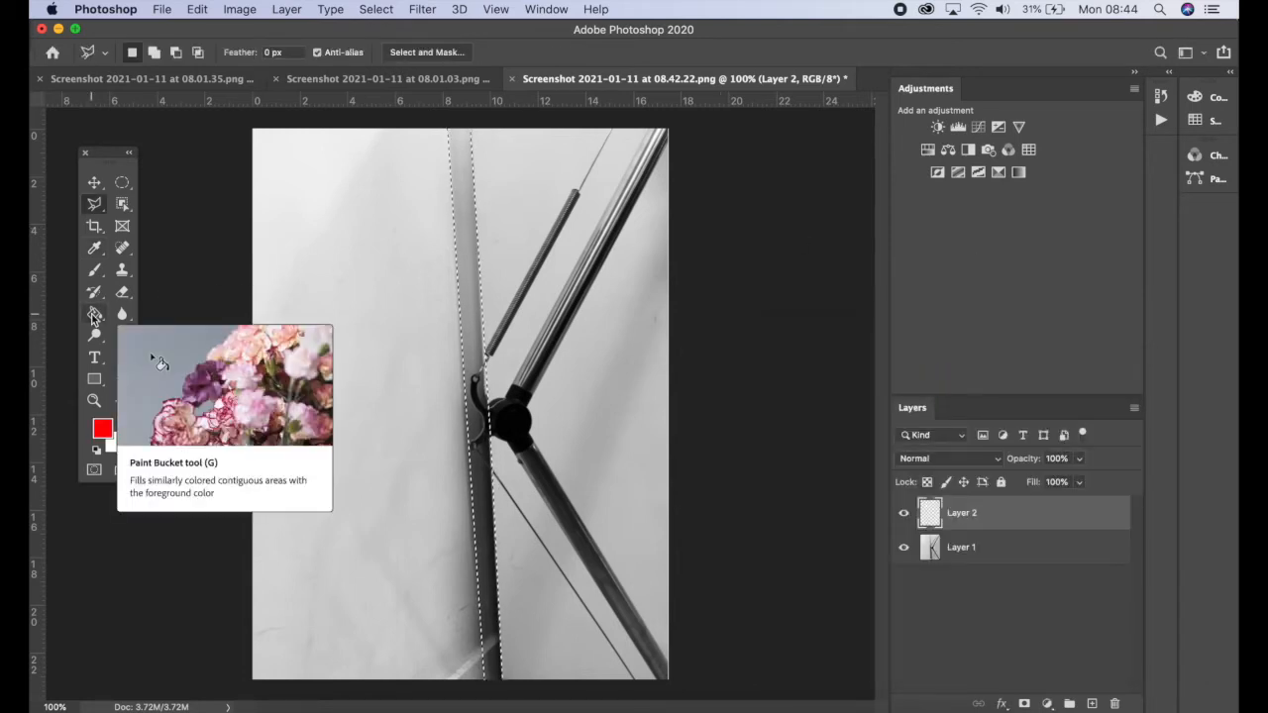
left_click(94, 314)
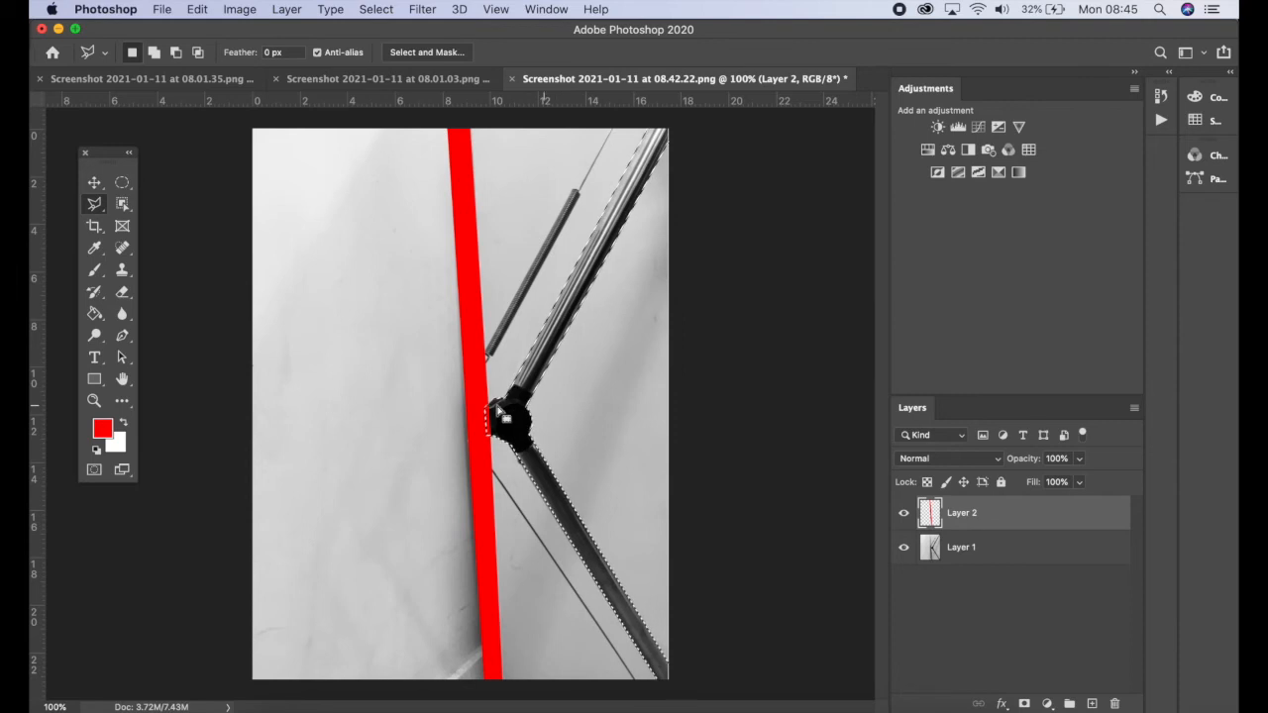
Step: Switch to the Paint Bucket tool to fill areas with the red foreground colour
left_click(510, 416)
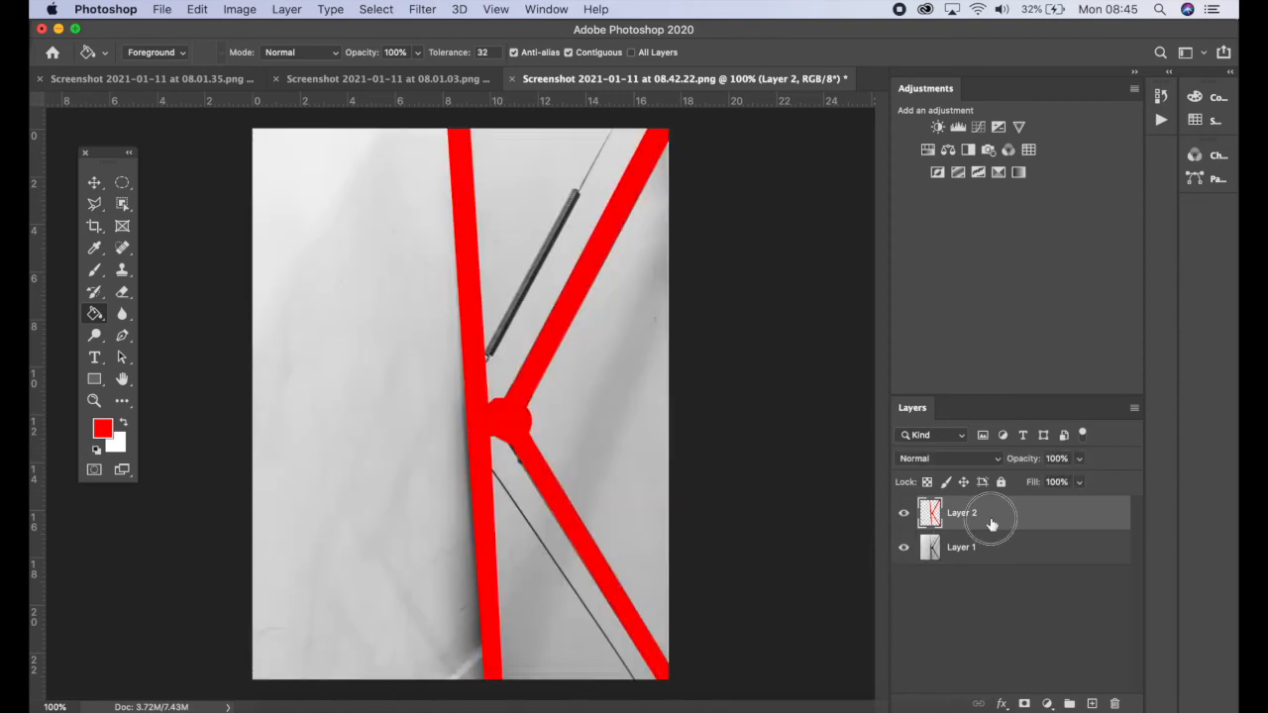
Step: Select Layer 2, the layer holding the red fill
left_click(946, 457)
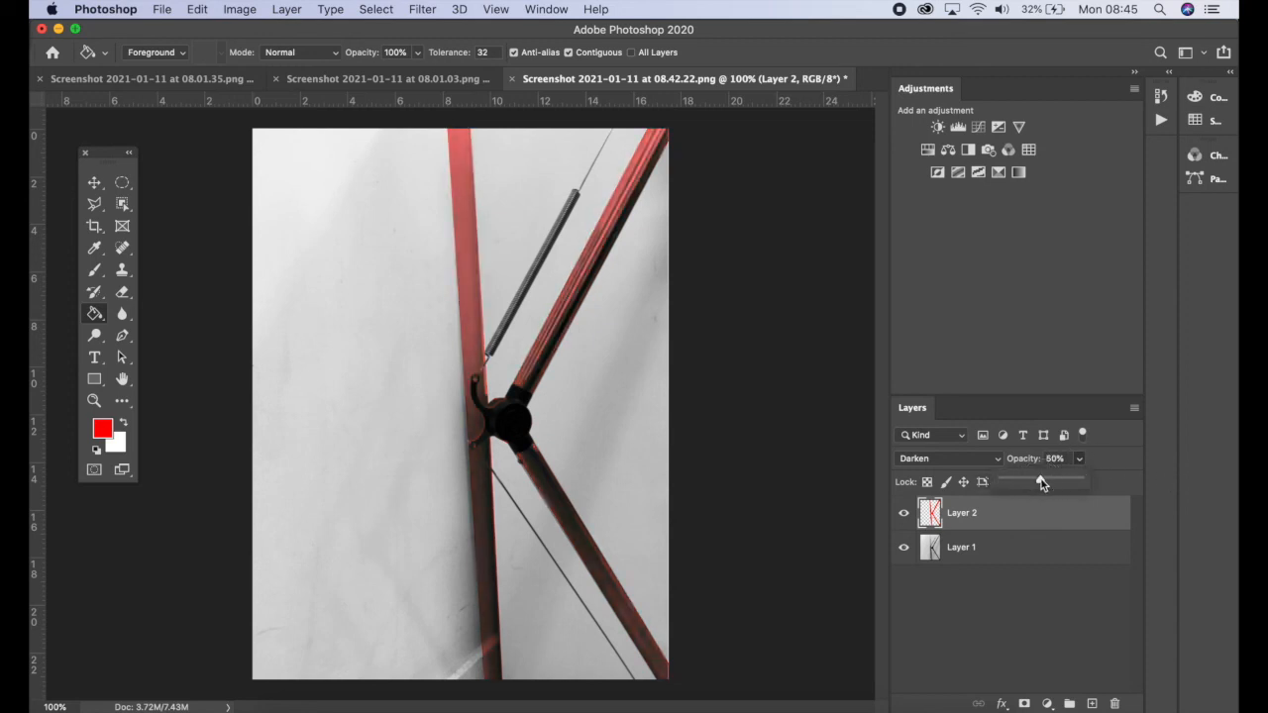
Step: Change Layer 2's blend mode to Multiply
left_click(946, 457)
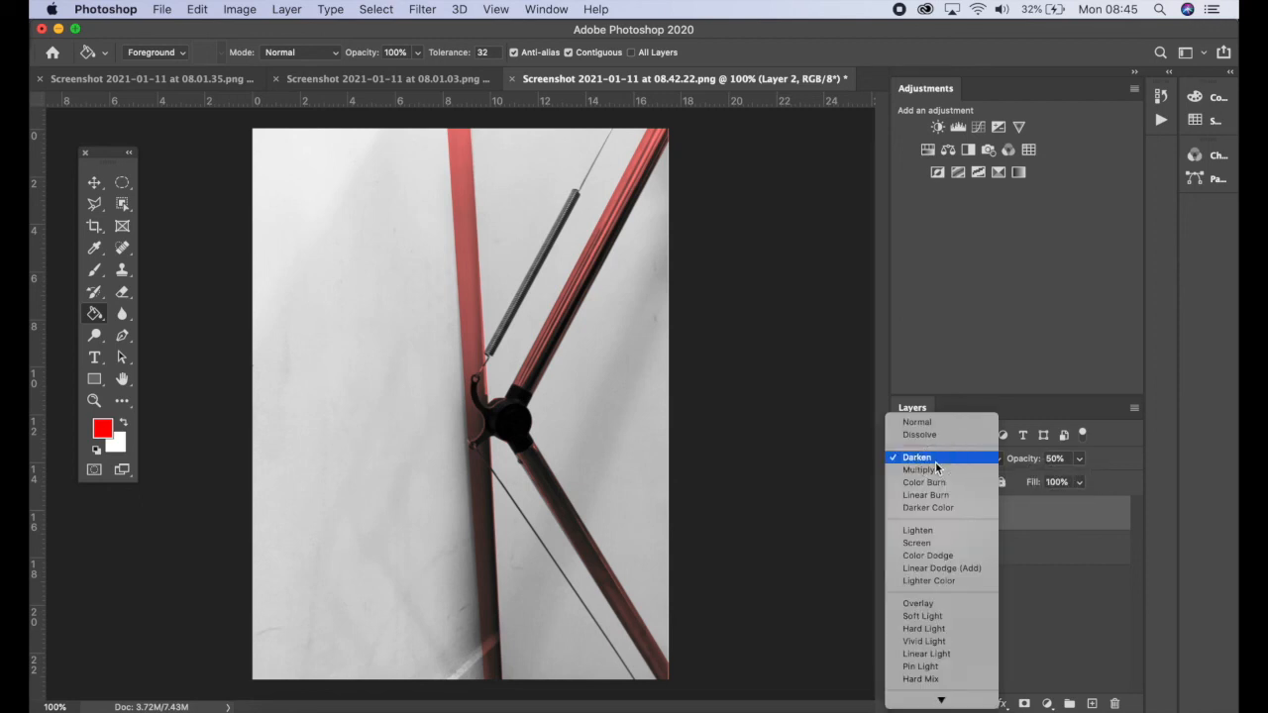
left_click(921, 469)
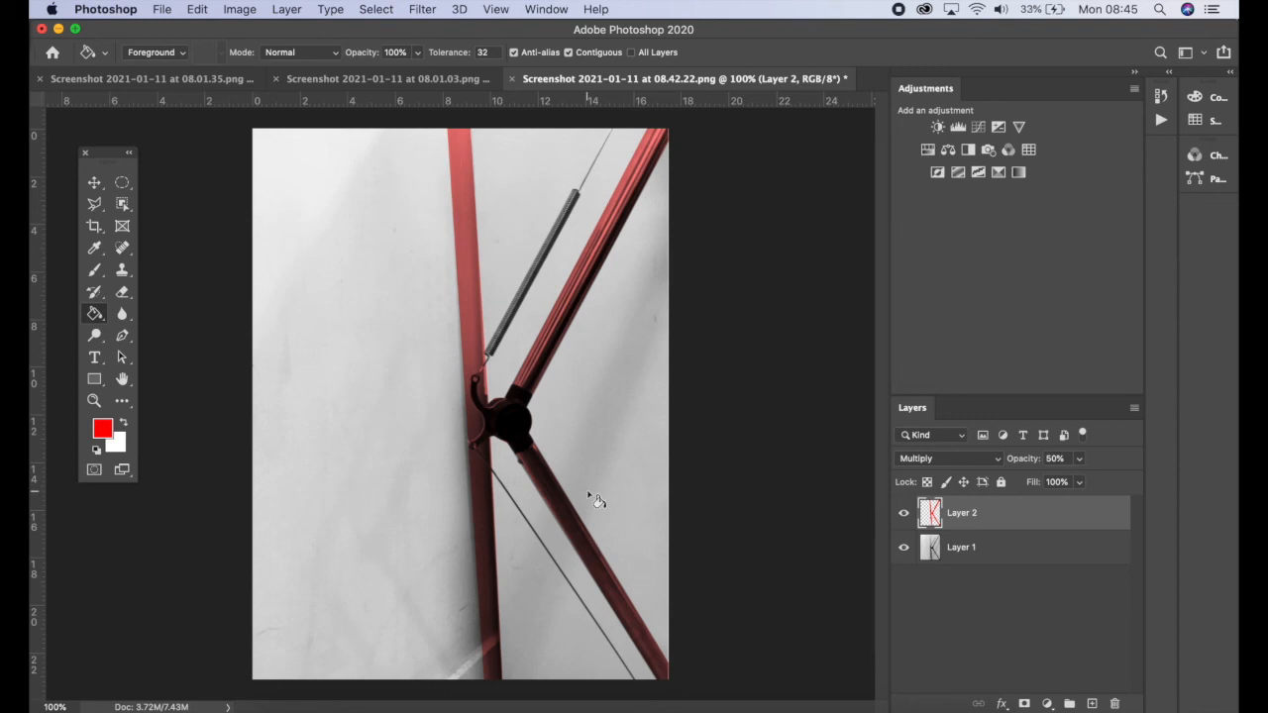
mouse_move(685, 684)
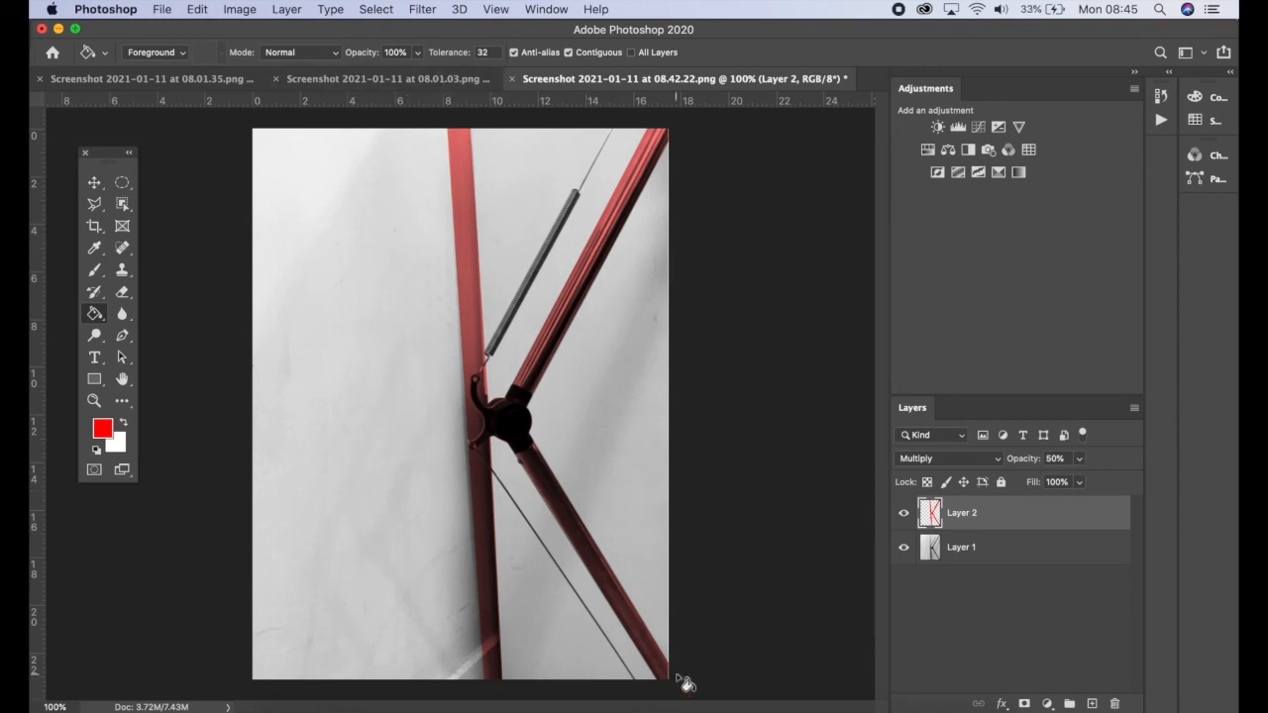